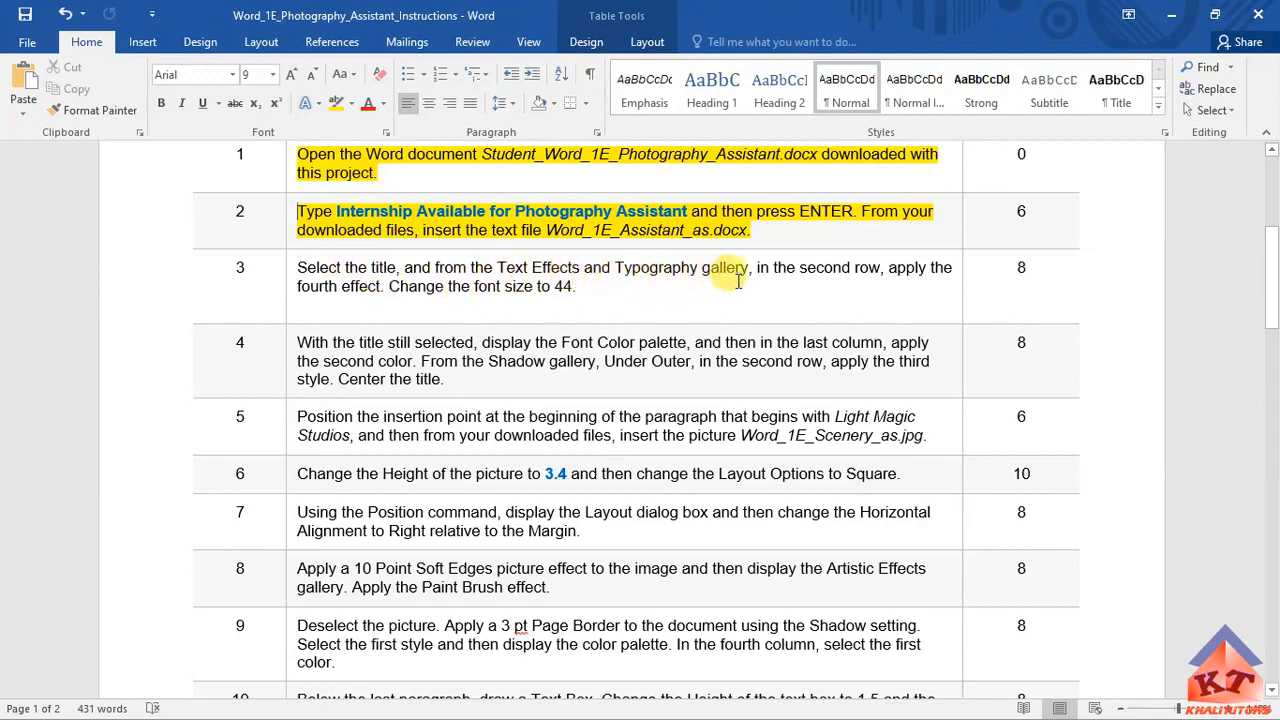
mouse_move(940, 278)
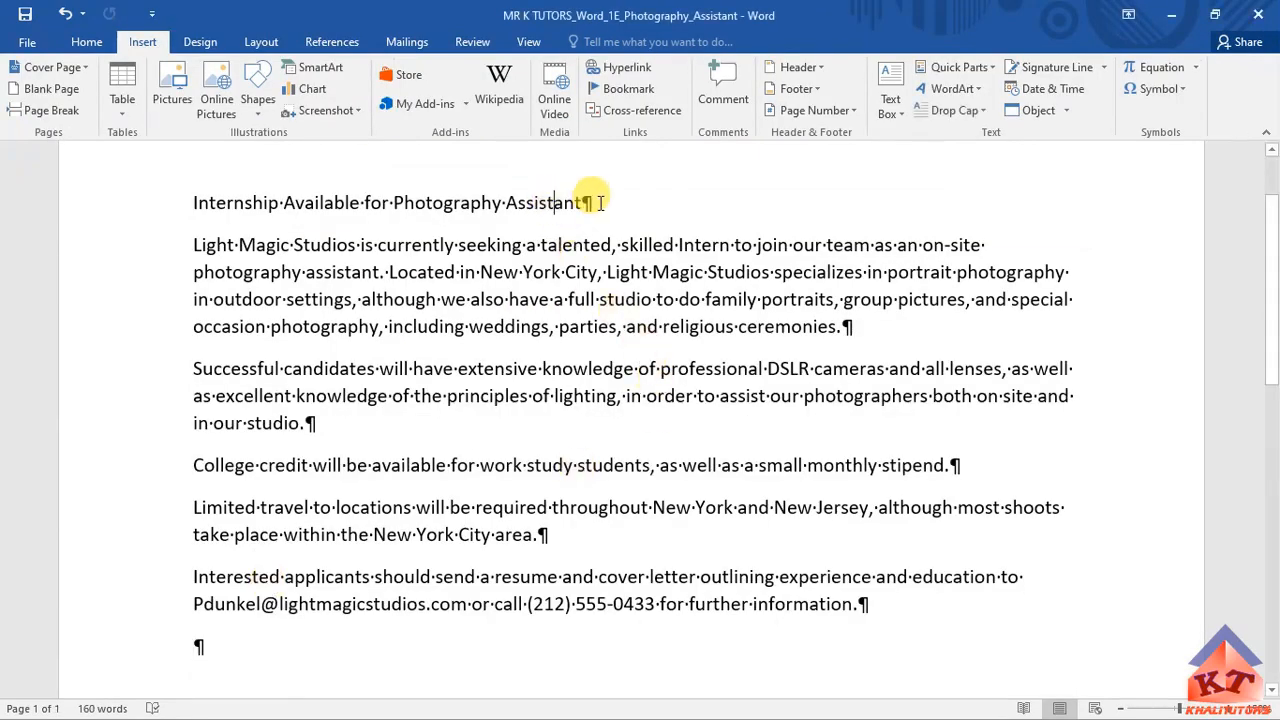
Step: Highlight 'Select the title' in step 3 of the instructions document
left_click_drag(593, 202, 192, 202)
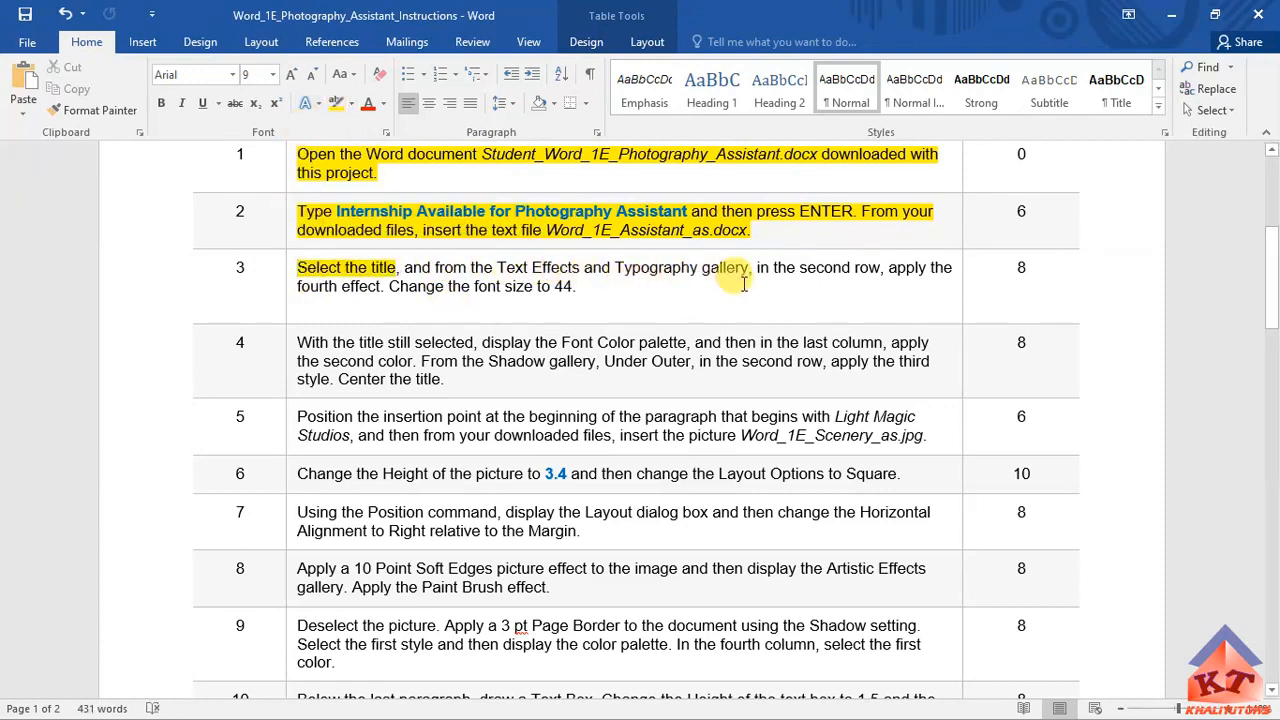
mouse_move(868, 267)
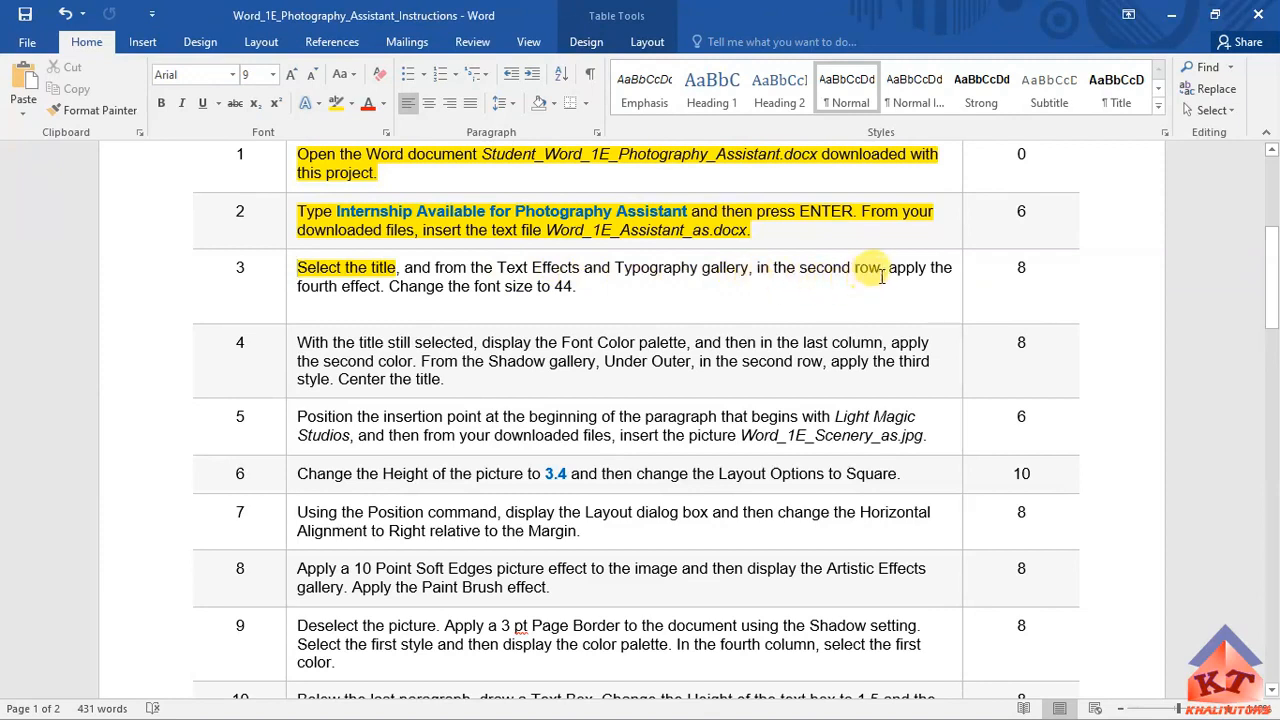
Step: Select the 'Internship Available for Photography Assistant' title in the student document
left_click_drag(757, 267, 883, 267)
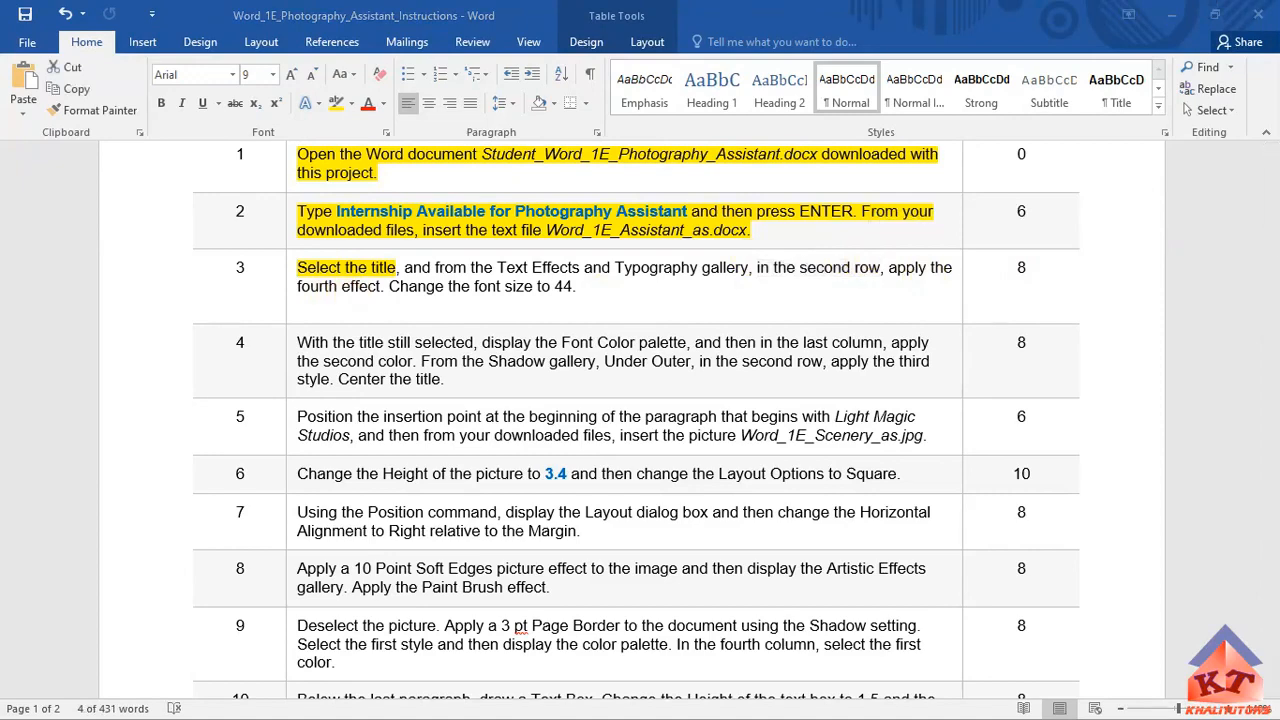
left_click(142, 41)
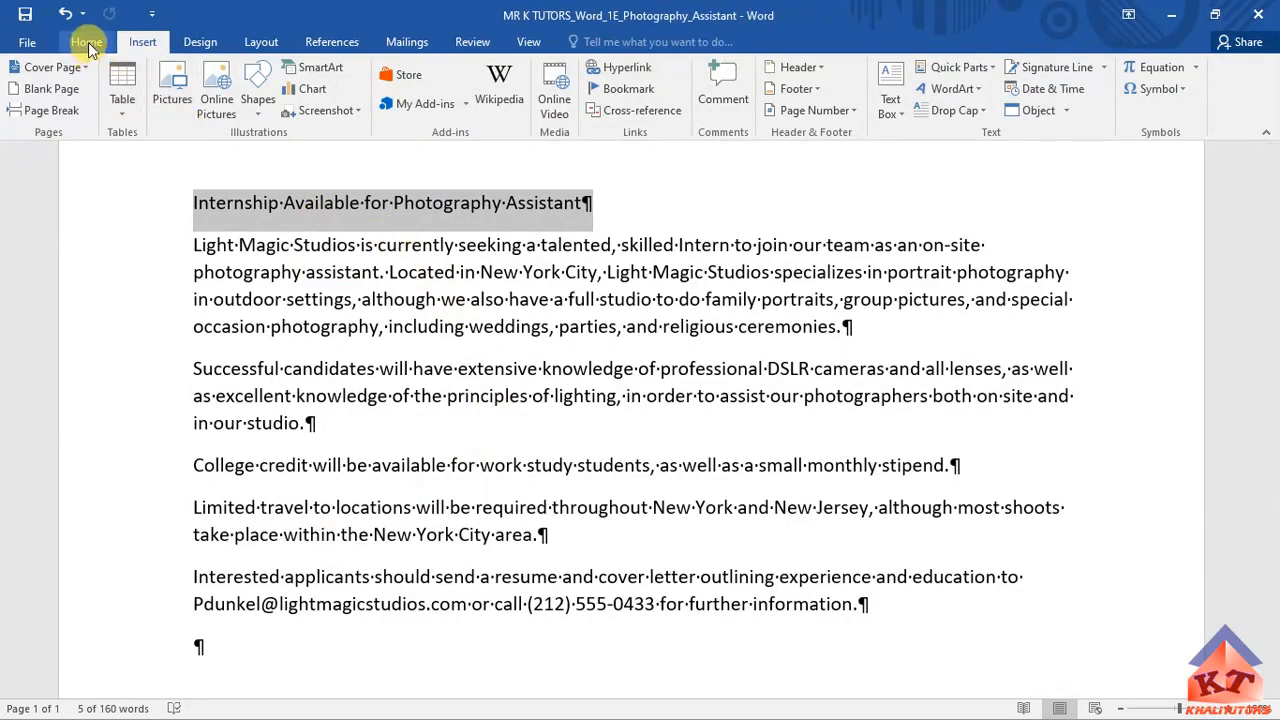
Step: Apply the blue outline text effect (fourth in second row) to the title
left_click(87, 41)
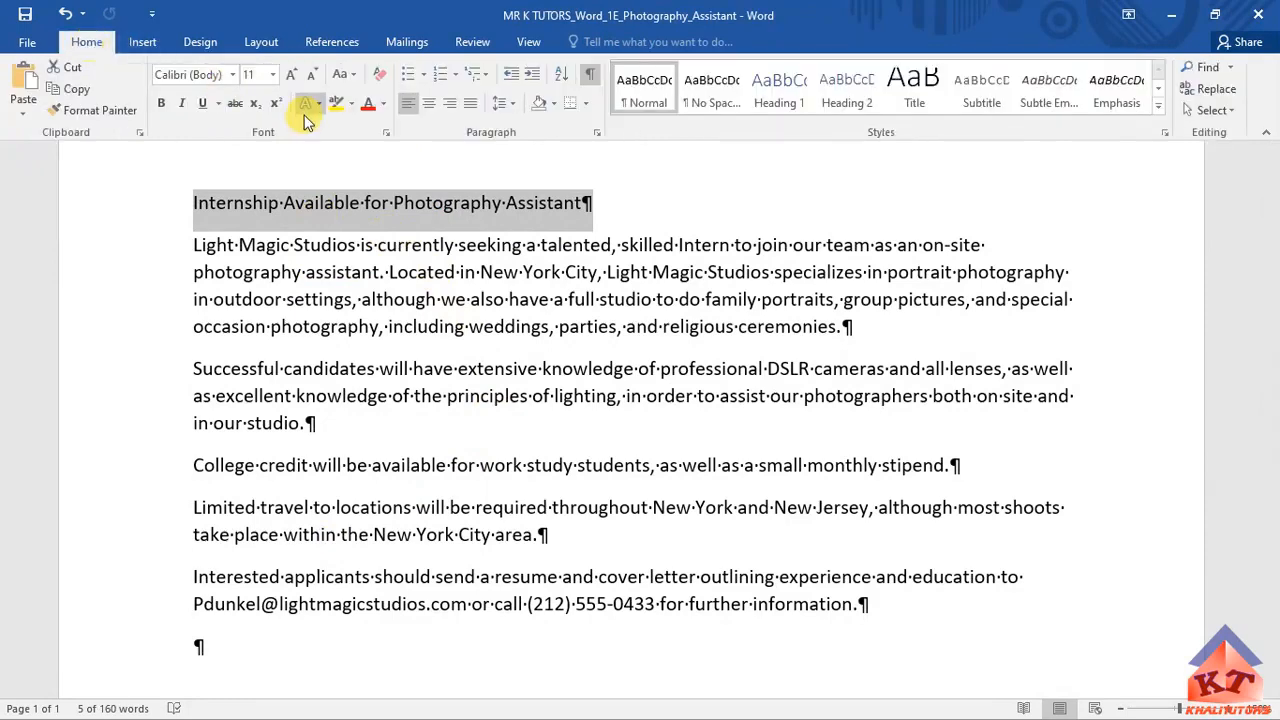
mouse_move(311, 103)
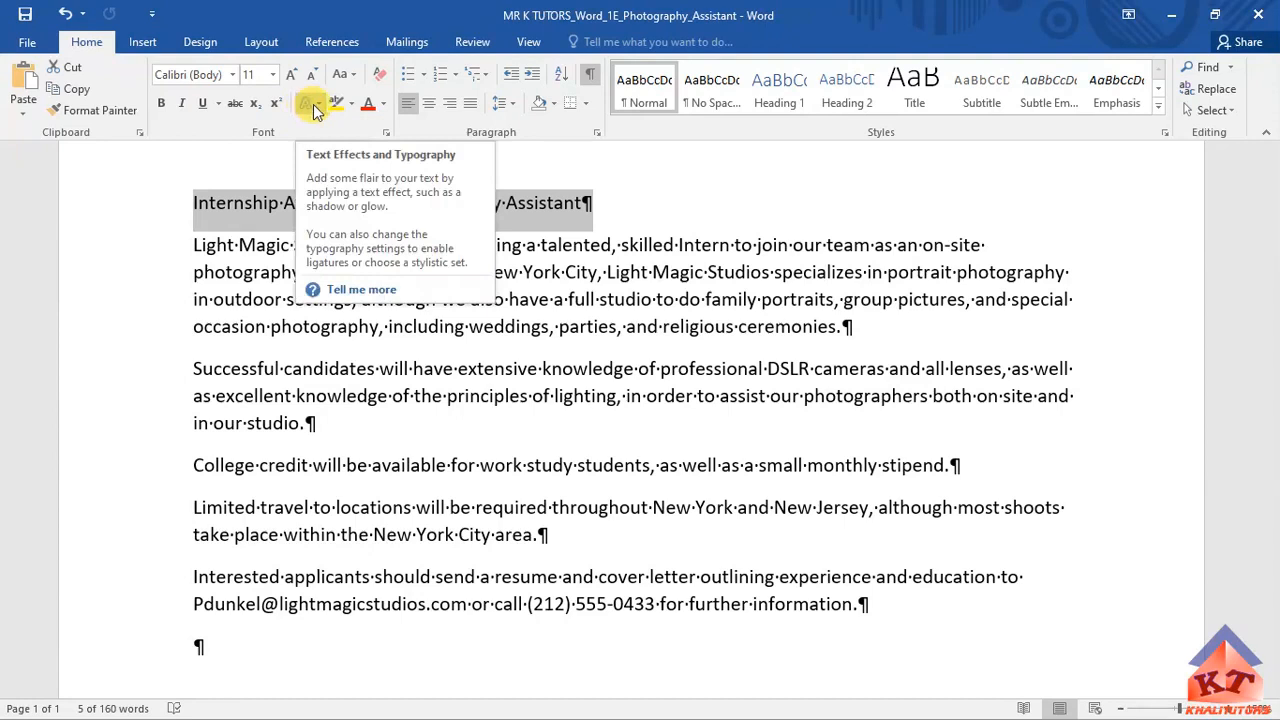
left_click(314, 103)
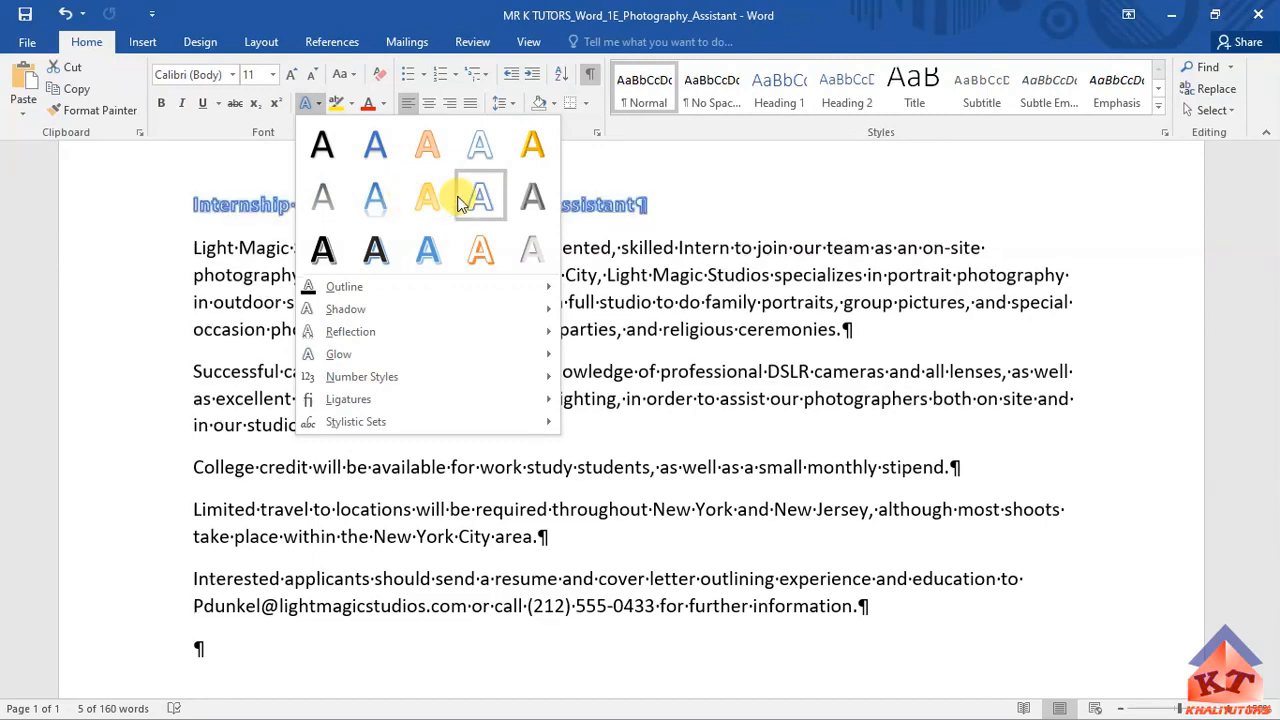
left_click(479, 194)
type("44")
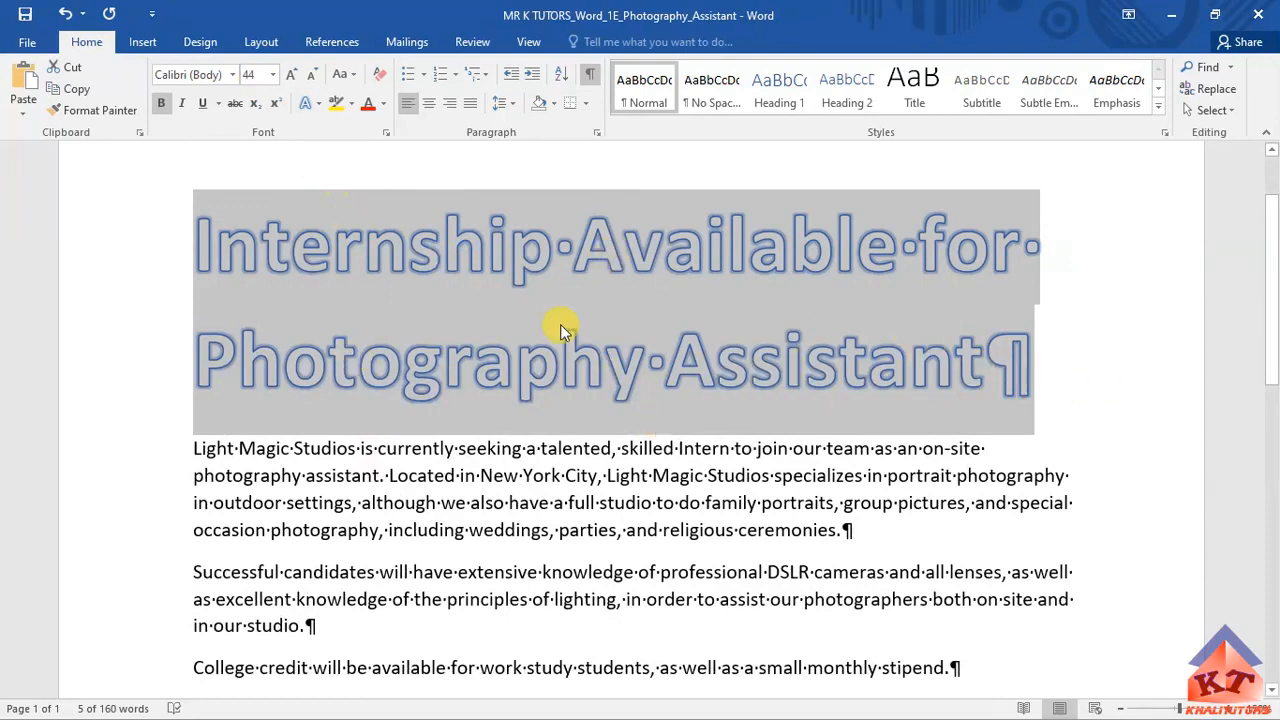
mouse_move(638, 295)
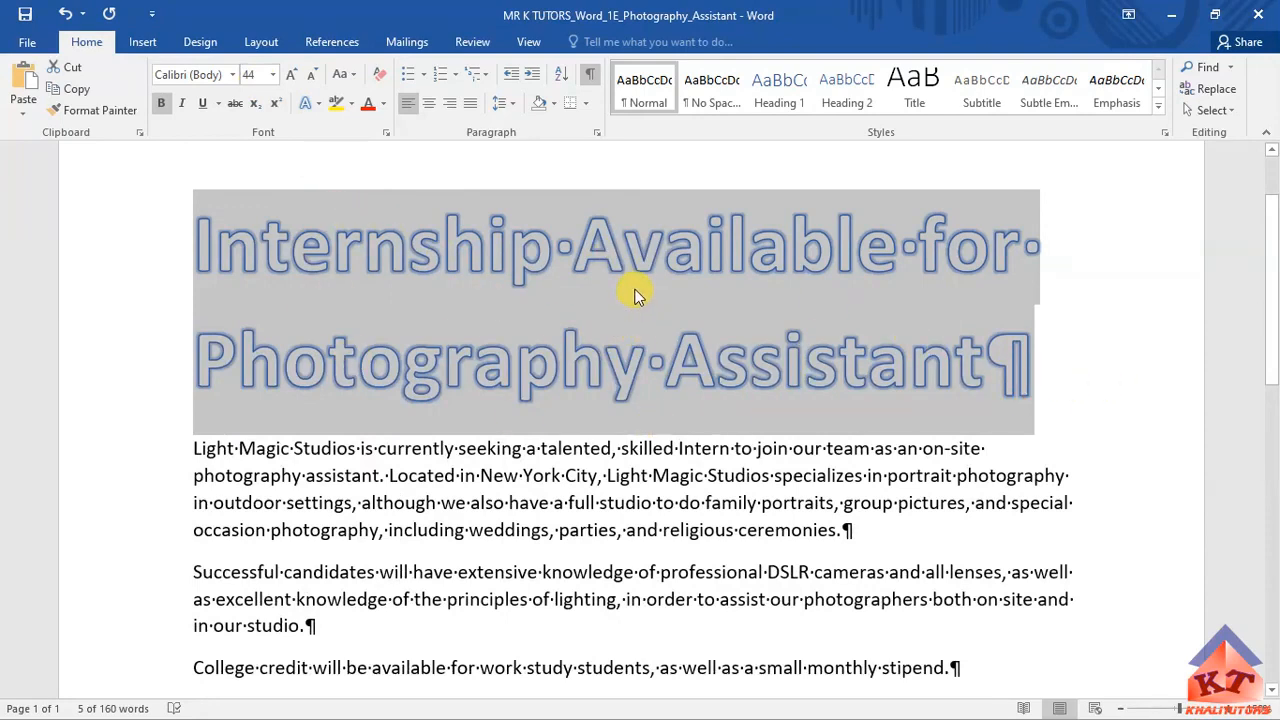
mouse_move(640, 300)
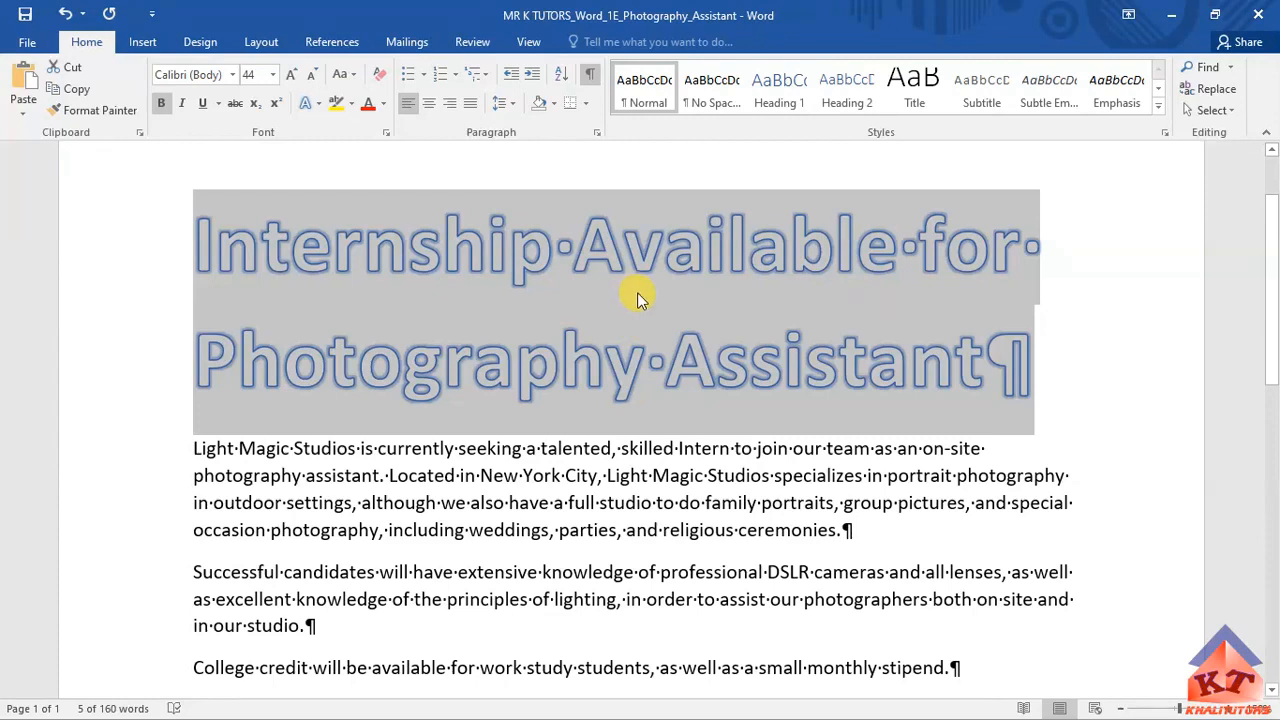